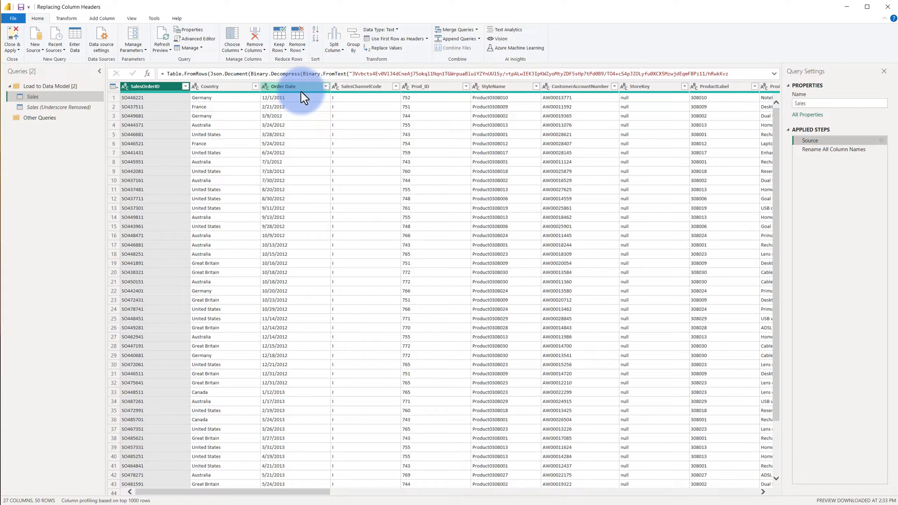
# View the Rename All Column Names step, where SalesOrderID now reads Sales Order ID
pyautogui.click(146, 87)
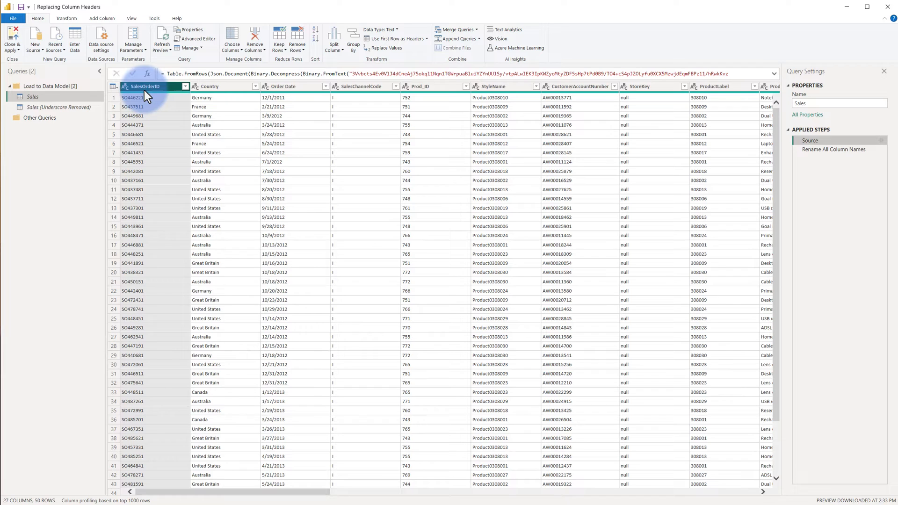
pyautogui.click(363, 86)
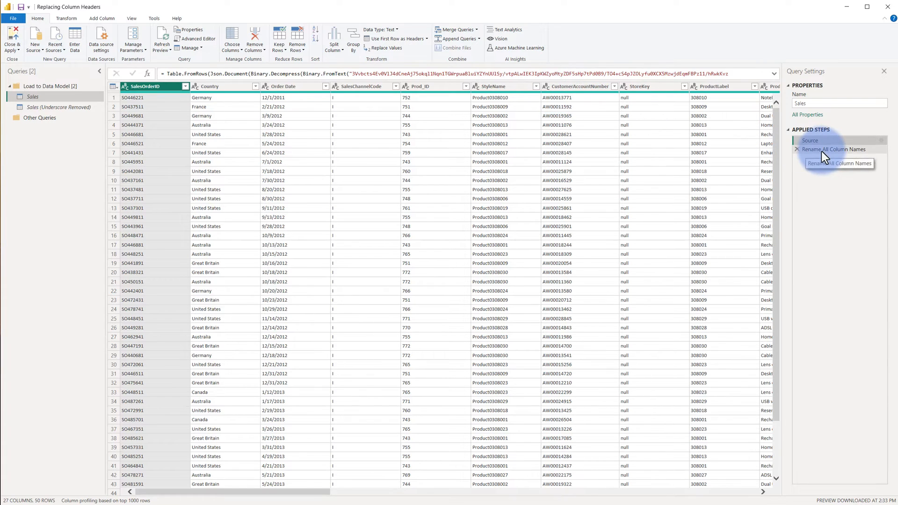
pyautogui.click(834, 149)
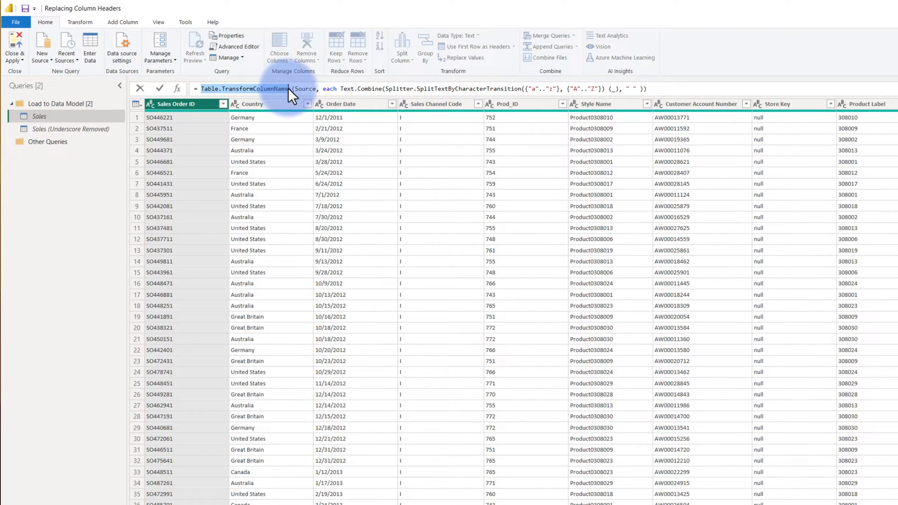
pyautogui.moveTo(305, 101)
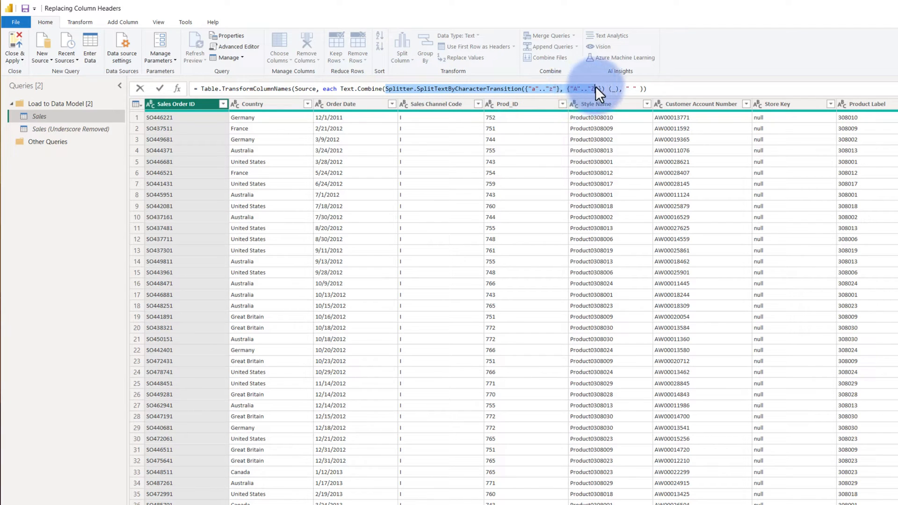
pyautogui.moveTo(598, 94)
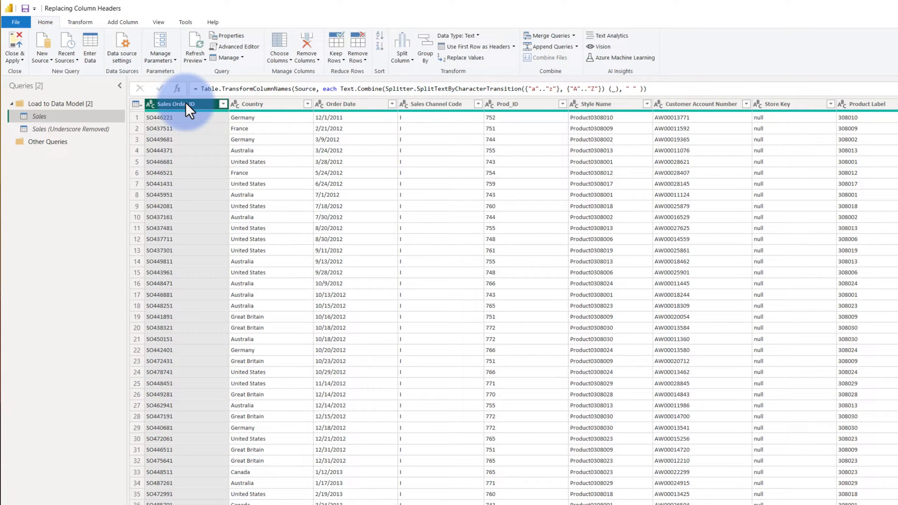
pyautogui.click(402, 46)
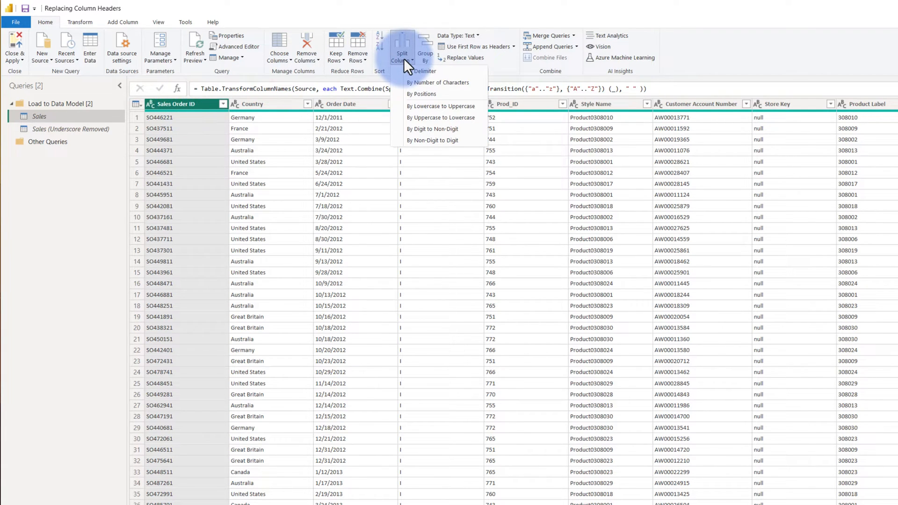
pyautogui.moveTo(441, 106)
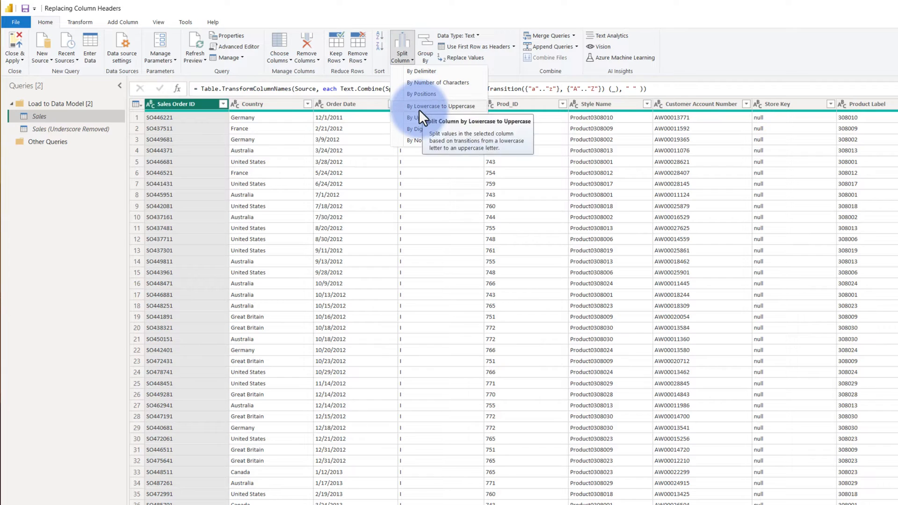
pyautogui.click(441, 106)
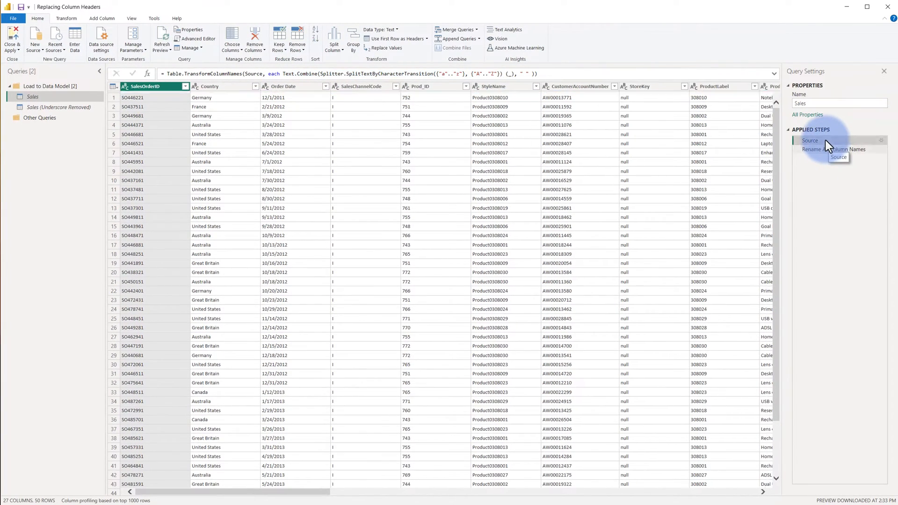
# Revisit the Rename All Column Names formula, then go back to the Source step
pyautogui.click(808, 141)
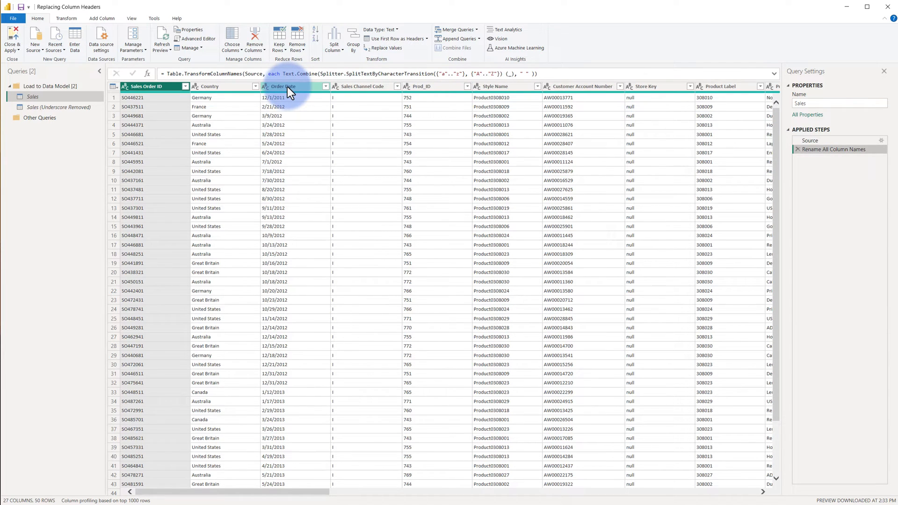
pyautogui.moveTo(423, 92)
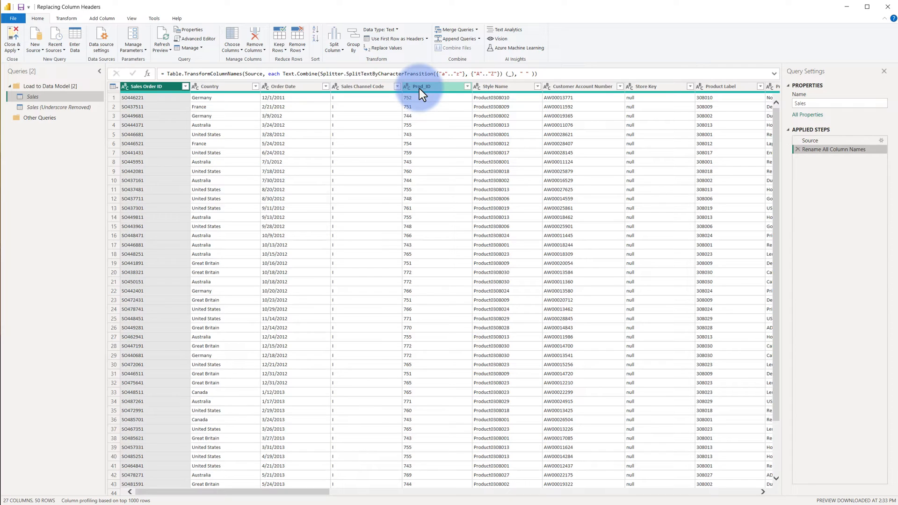
pyautogui.moveTo(303, 86)
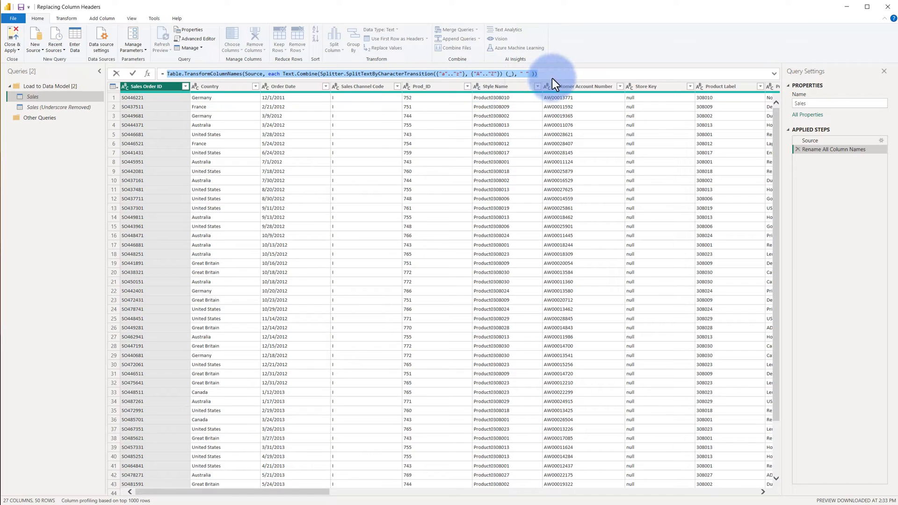
pyautogui.moveTo(786, 151)
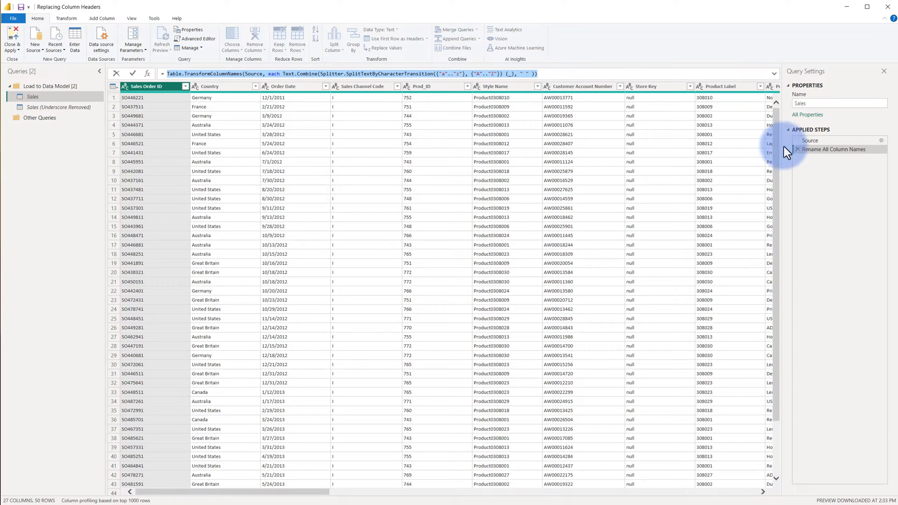
pyautogui.click(810, 141)
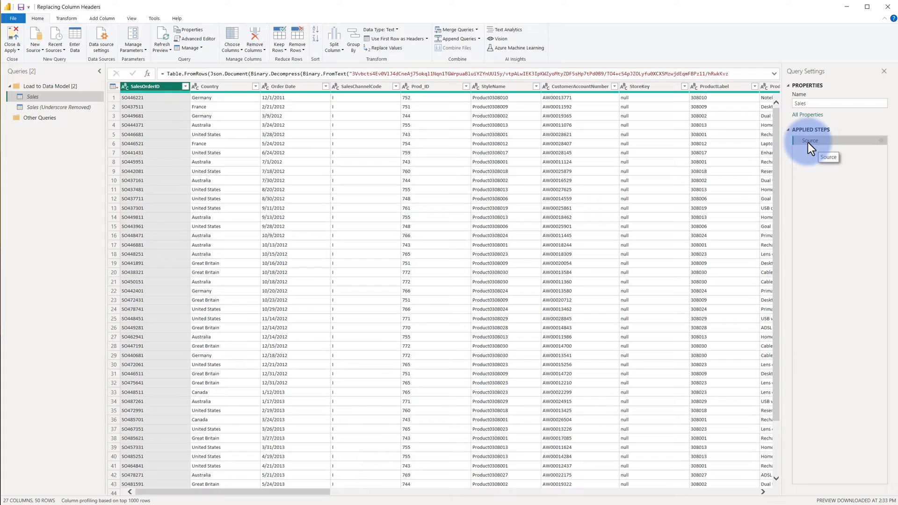
# Insert a camelCase-splitting step after Source, then view Sales (Underscore Removed)'s underscore-replacing step
pyautogui.rightClick(809, 141)
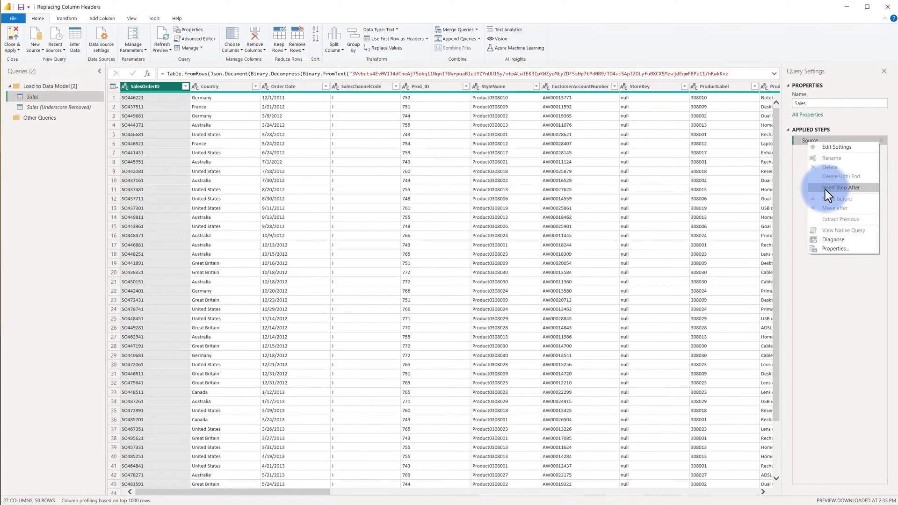
pyautogui.click(841, 187)
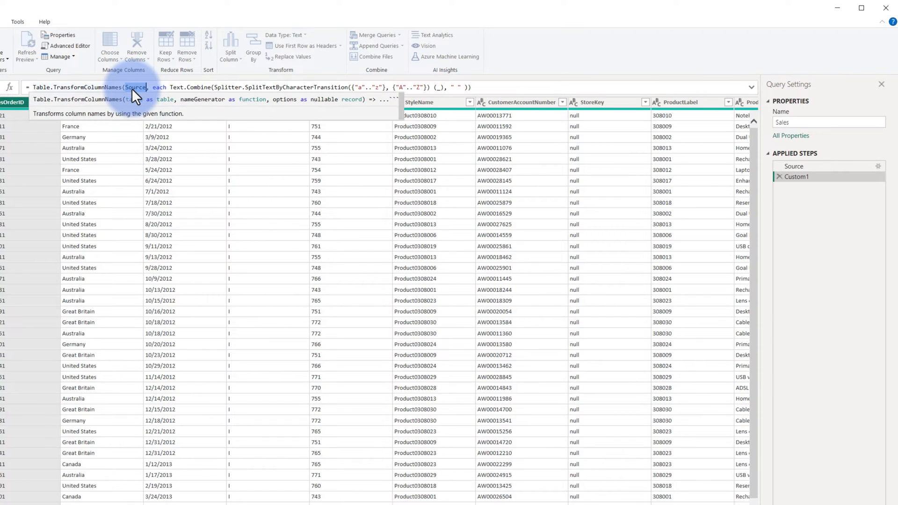
pyautogui.click(796, 176)
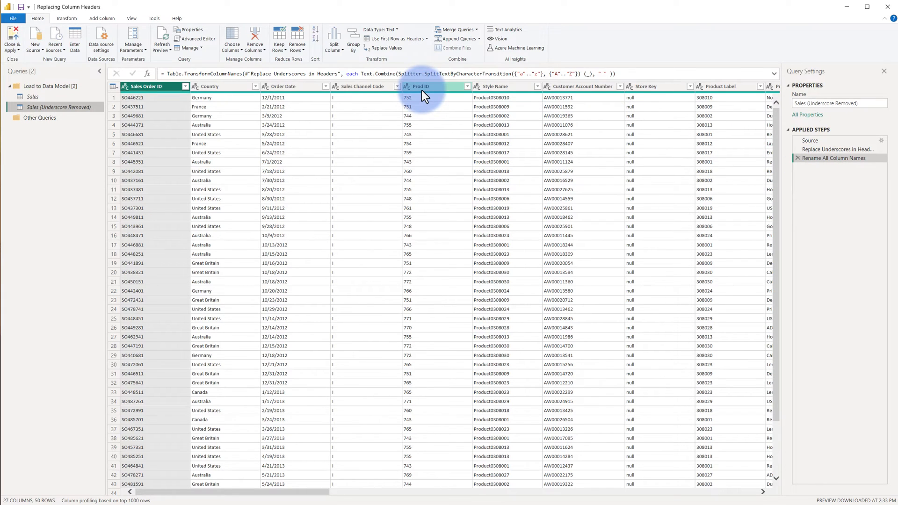
pyautogui.moveTo(729, 145)
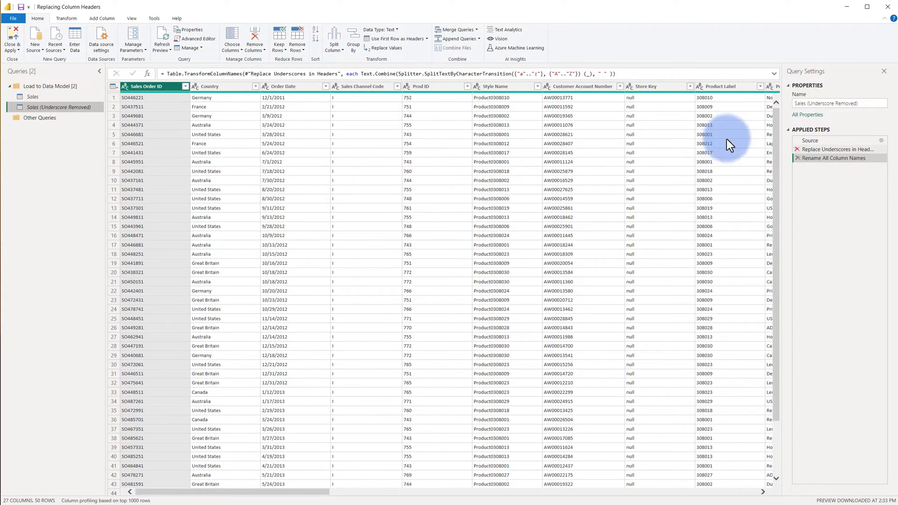
pyautogui.click(839, 148)
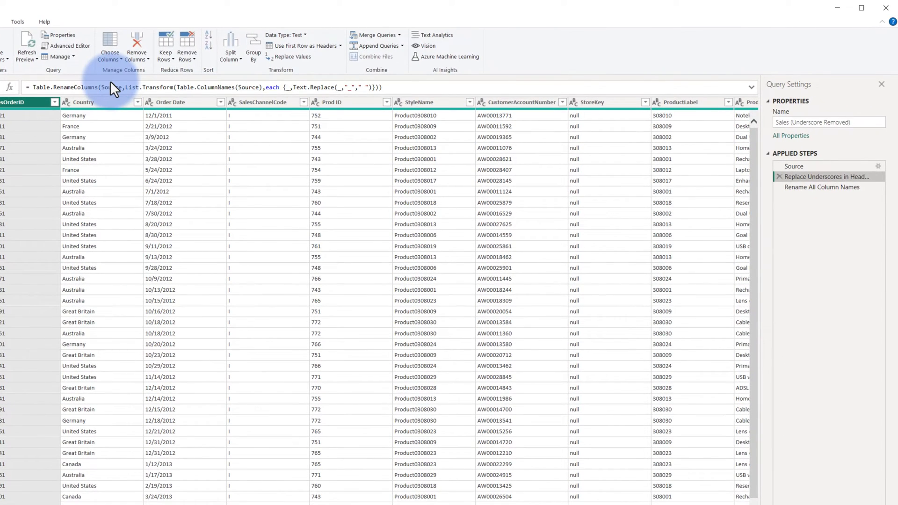
pyautogui.moveTo(232, 92)
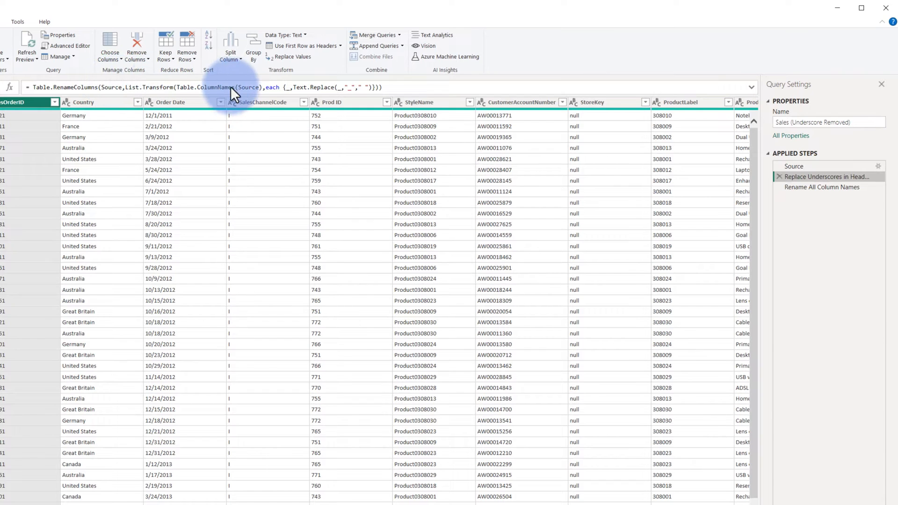
# Examine the Replace Underscores in Headers formula and the spaced headers it produces
pyautogui.click(250, 86)
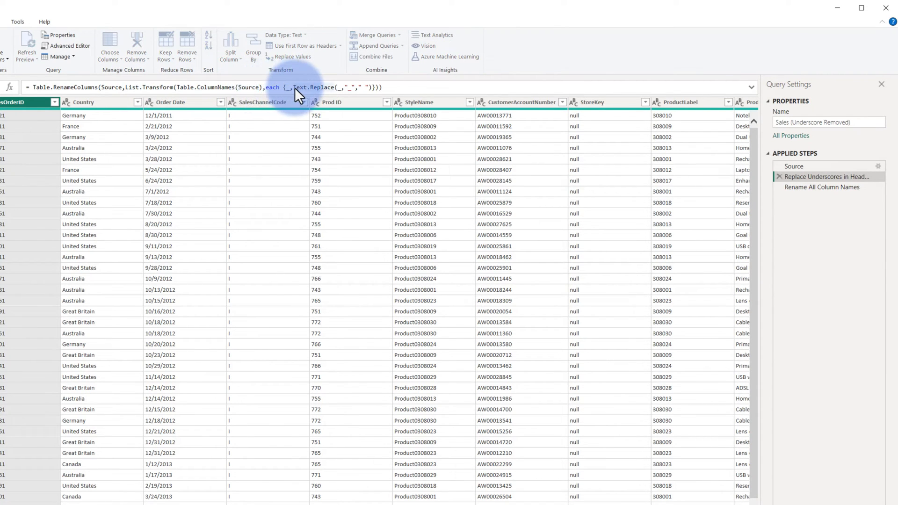
pyautogui.moveTo(332, 92)
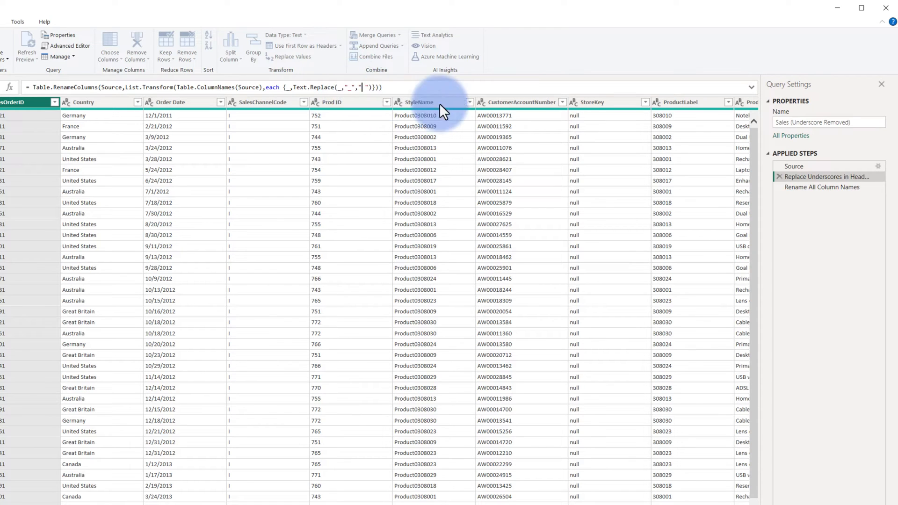
pyautogui.click(824, 176)
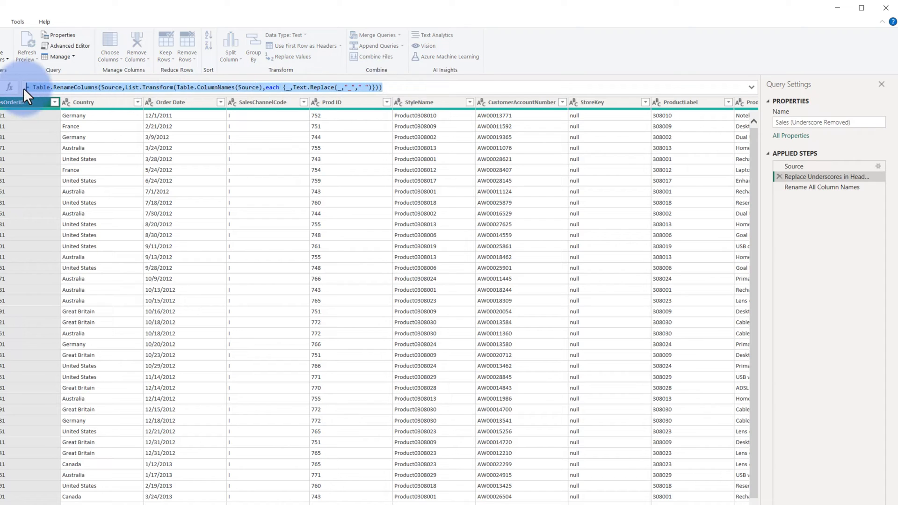
pyautogui.click(822, 186)
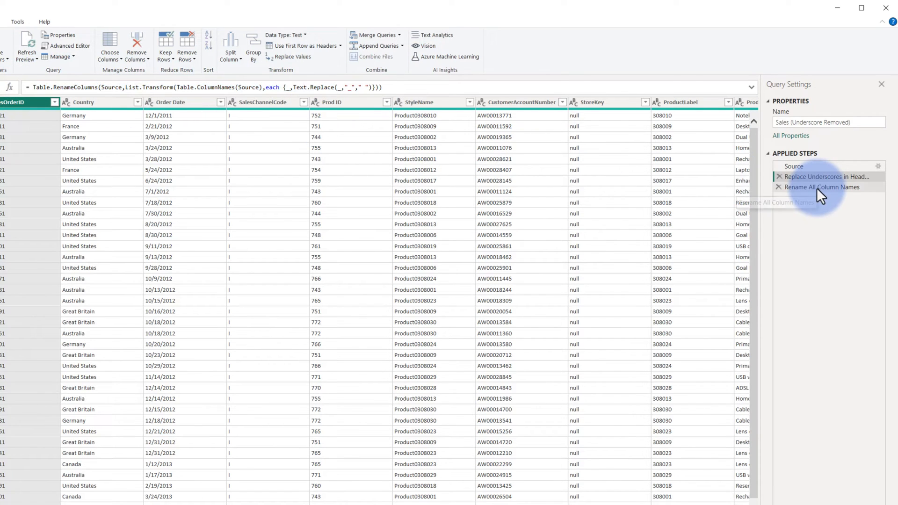
pyautogui.click(823, 187)
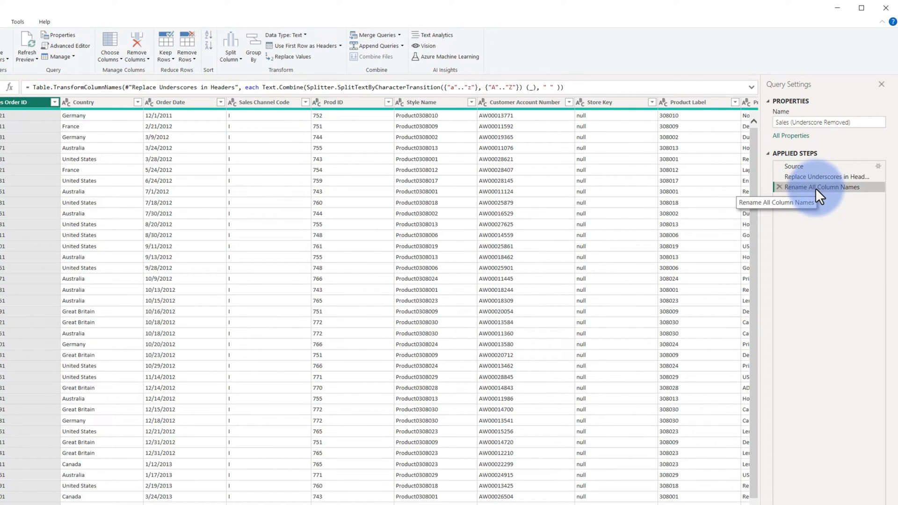
# Reselect the underscore-replacement formula, then insert a custom step after Source
pyautogui.click(825, 177)
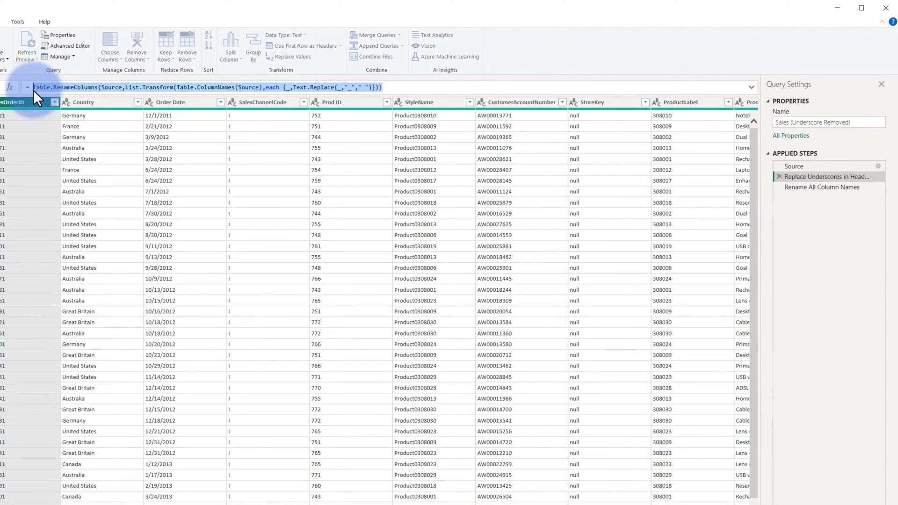
pyautogui.click(821, 187)
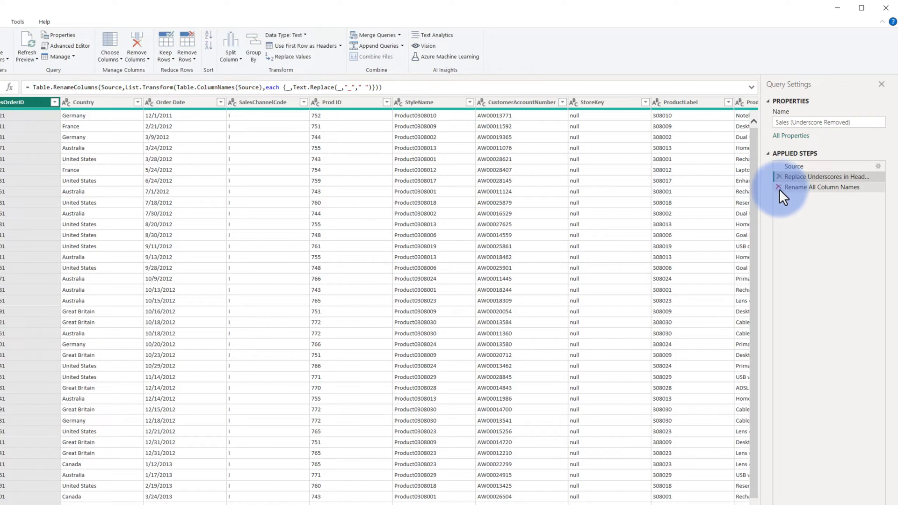
pyautogui.rightClick(793, 166)
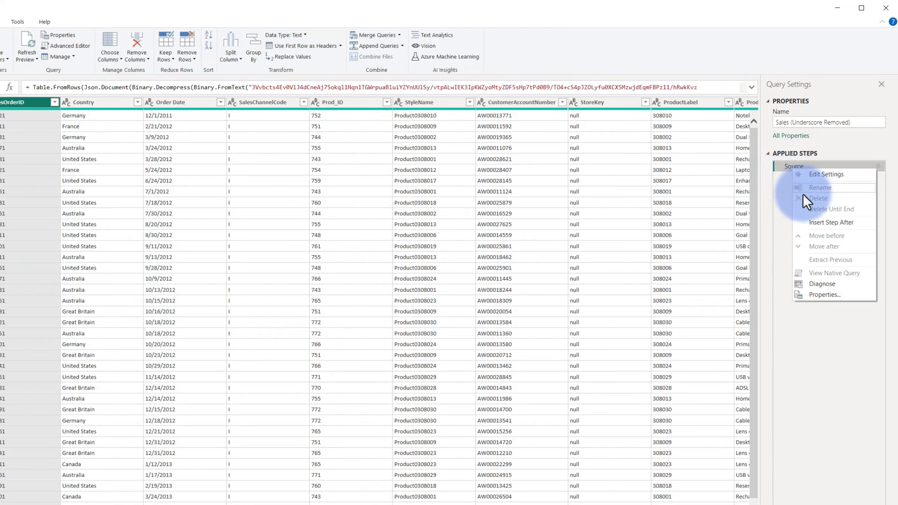
pyautogui.click(831, 222)
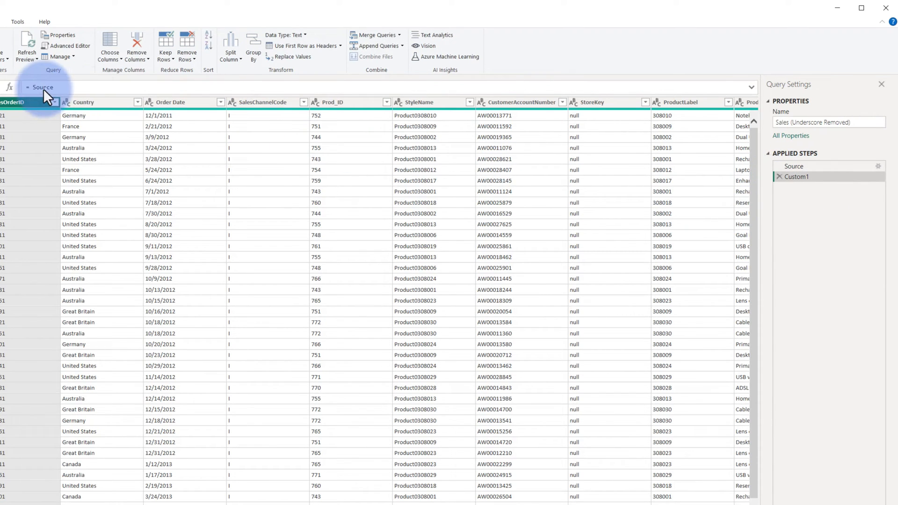